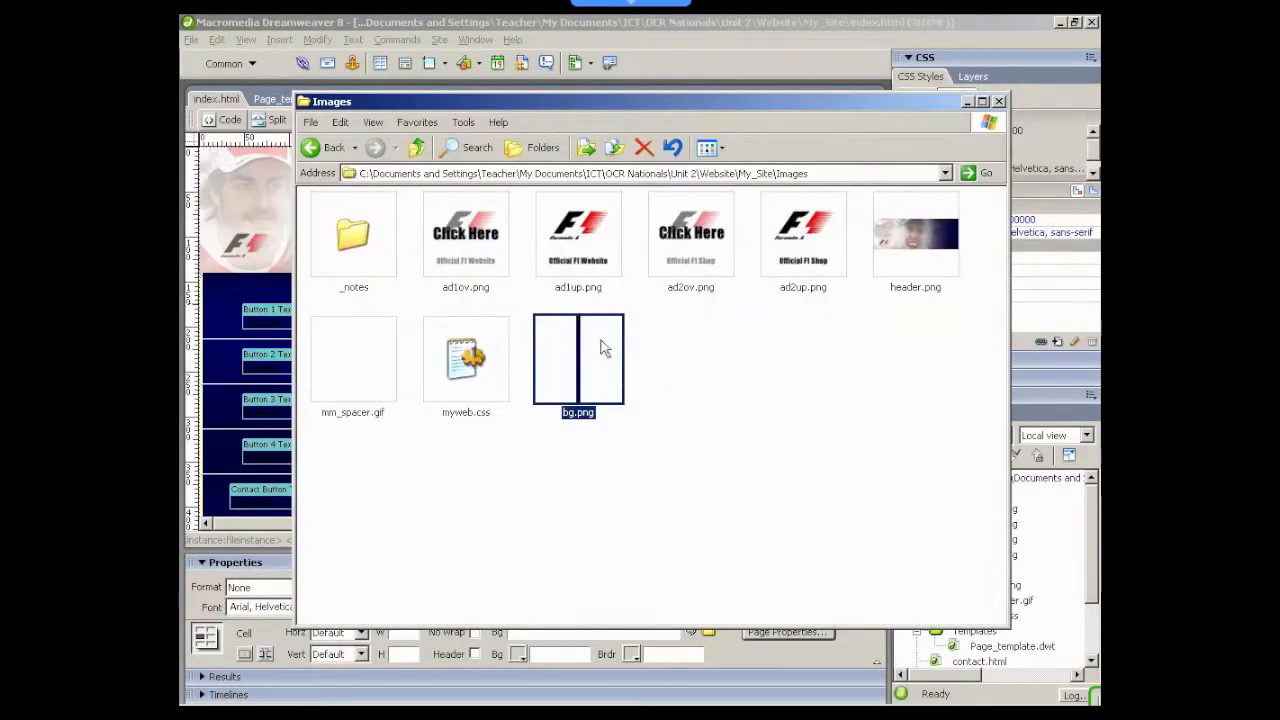
pyautogui.moveTo(598, 358)
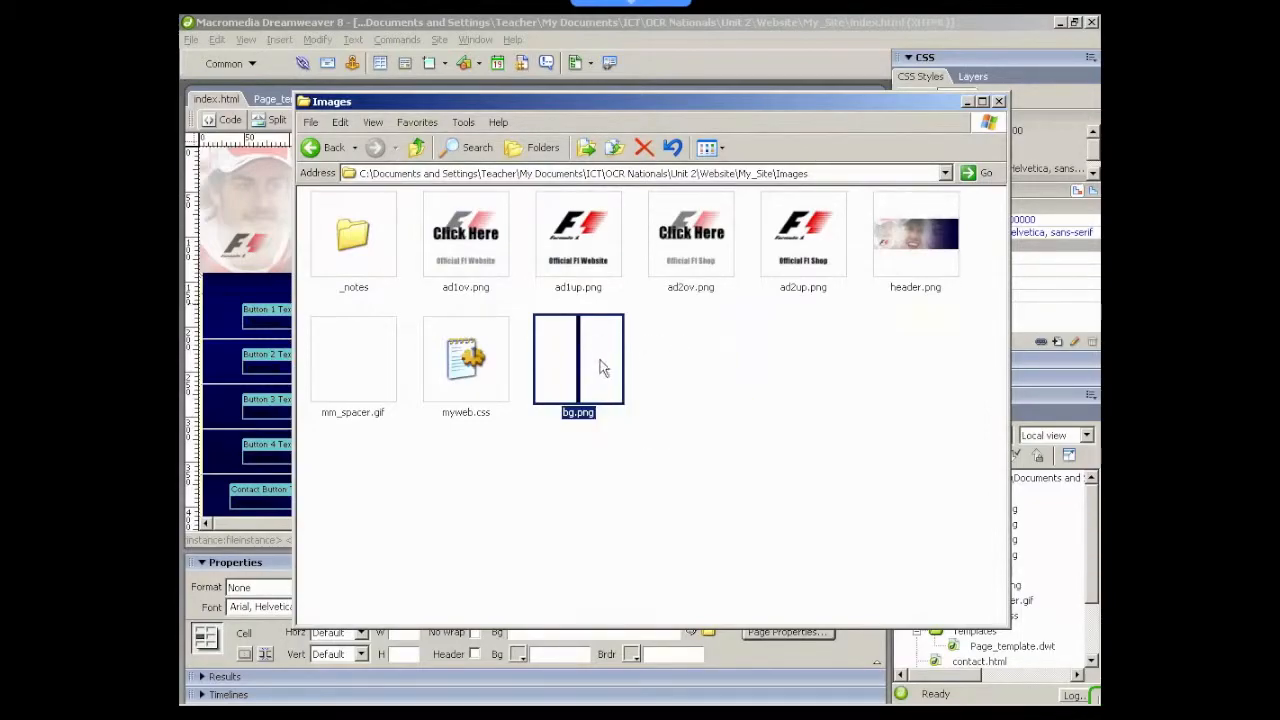
# Bring up the context menu for bg.png in the Images folder
pyautogui.rightClick(578, 360)
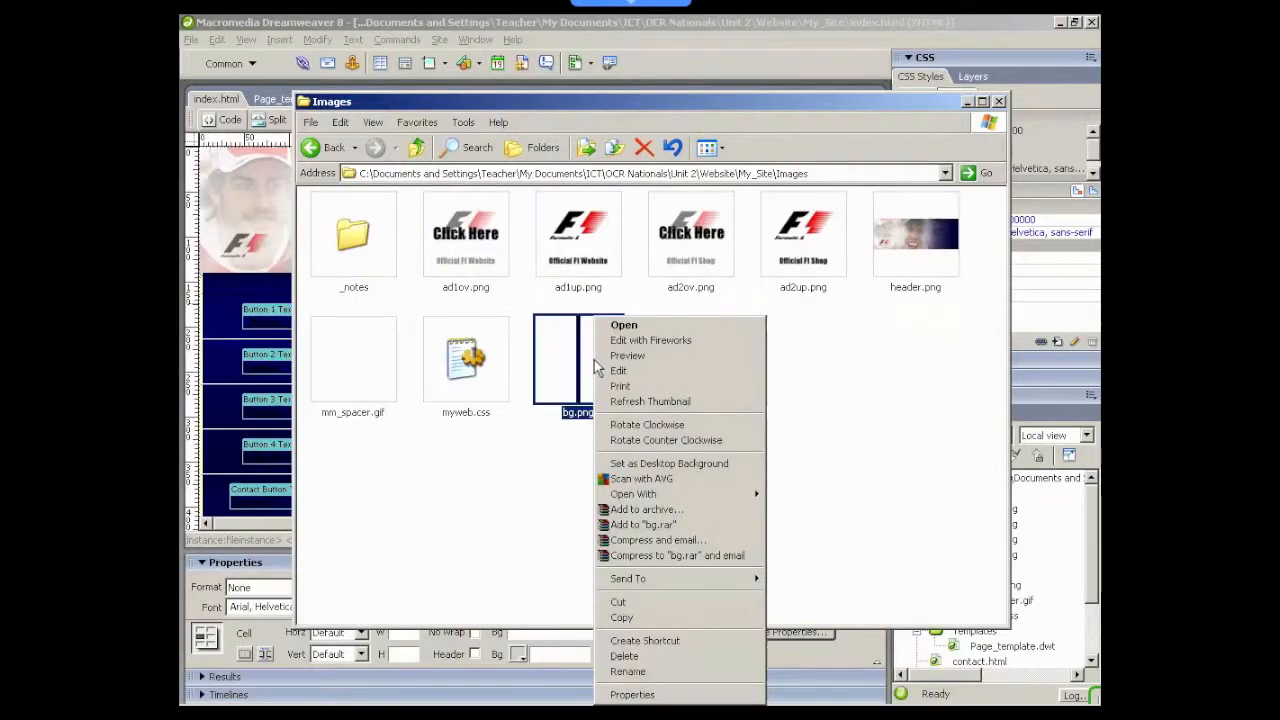
pyautogui.moveTo(650, 340)
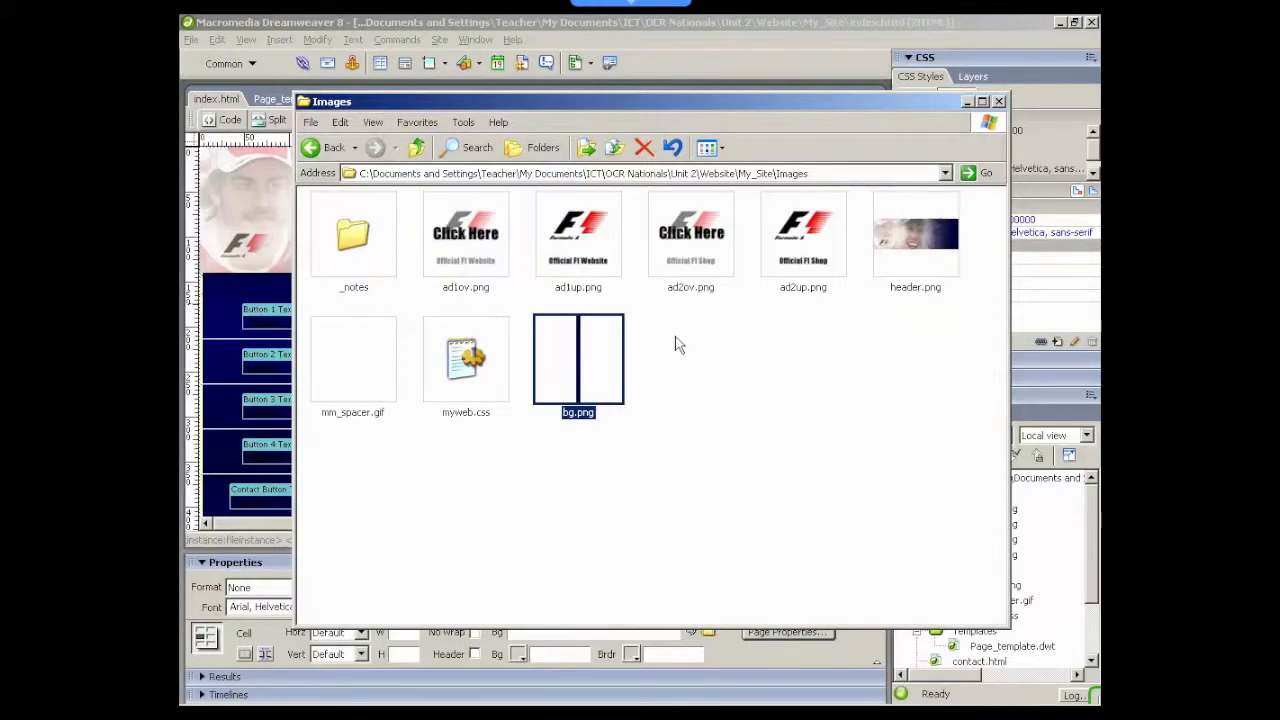
# Change the rectangle's fill from the dark blue gradient to a plain Solid fill
pyautogui.doubleClick(578, 358)
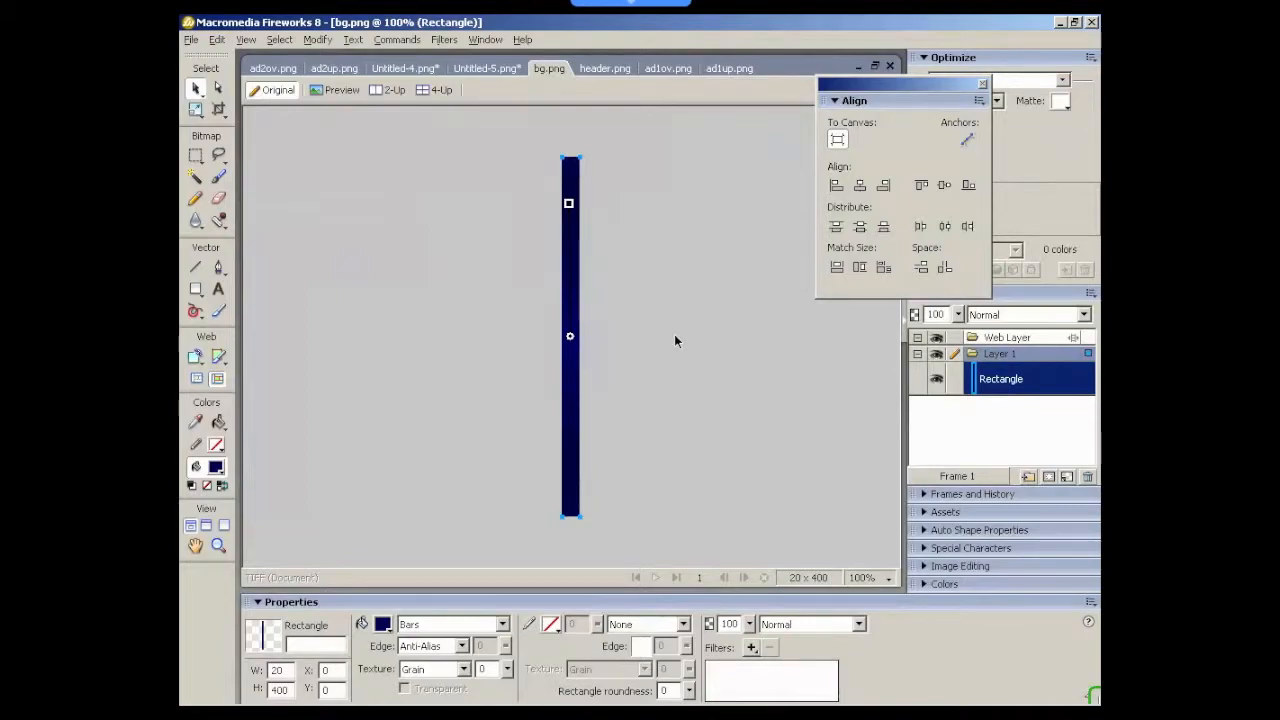
pyautogui.moveTo(515, 277)
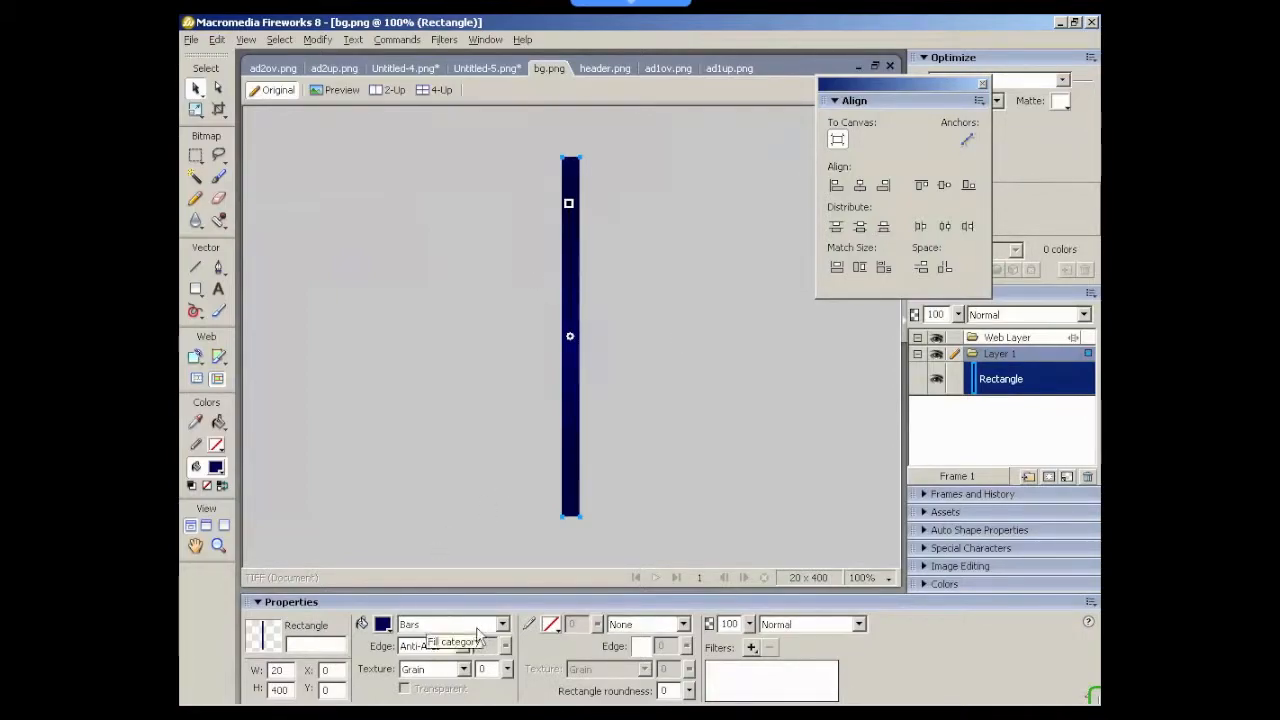
pyautogui.click(500, 624)
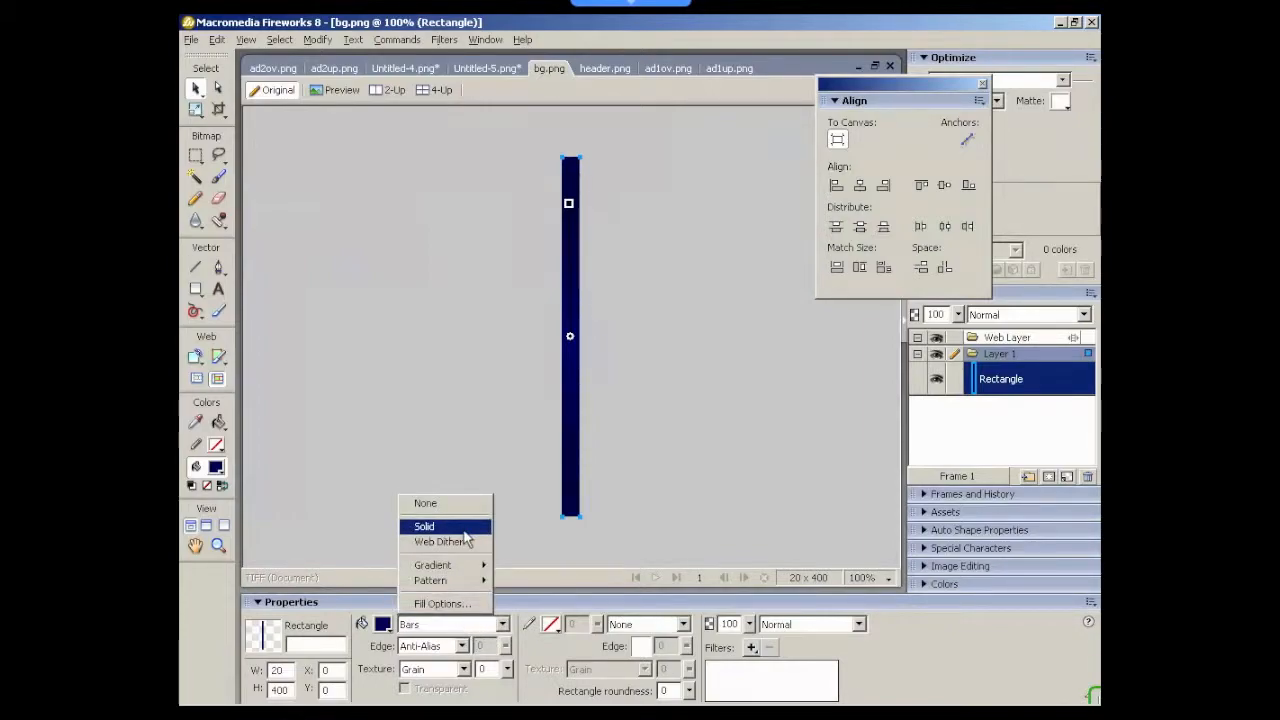
pyautogui.click(424, 526)
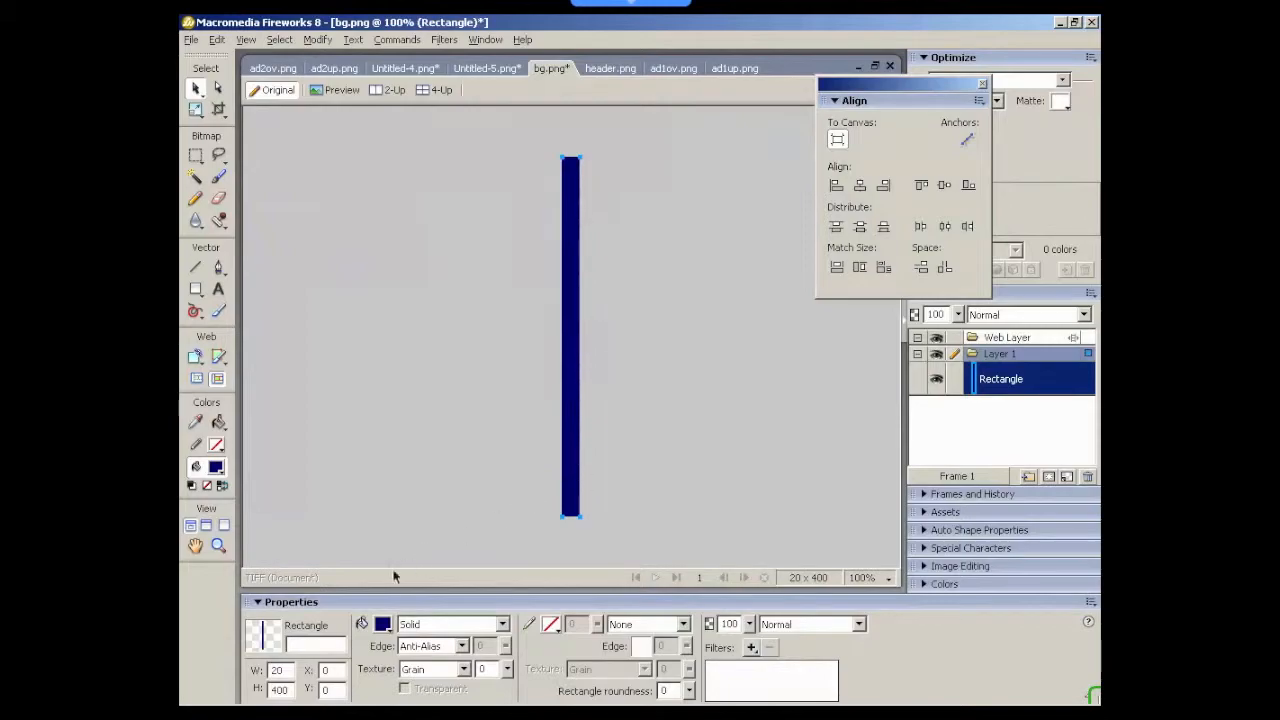
# Pick cyan from the fill colour swatches and save bg.png
pyautogui.click(382, 624)
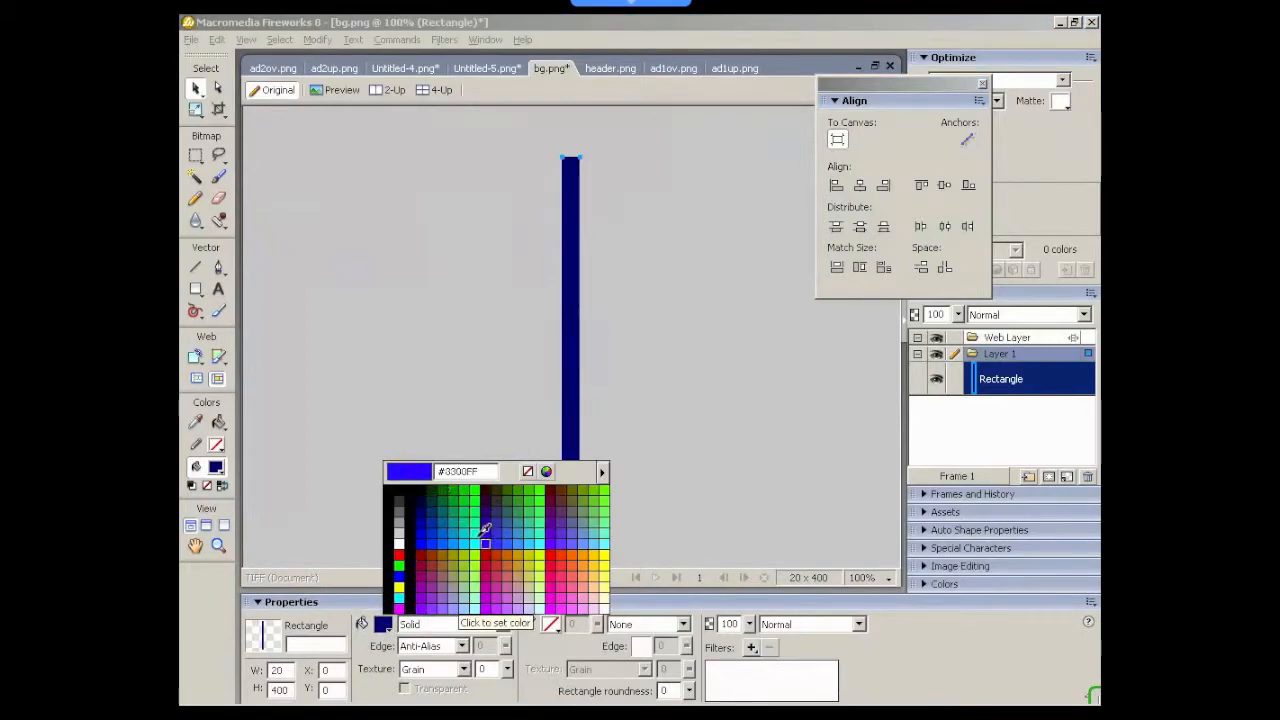
pyautogui.click(485, 530)
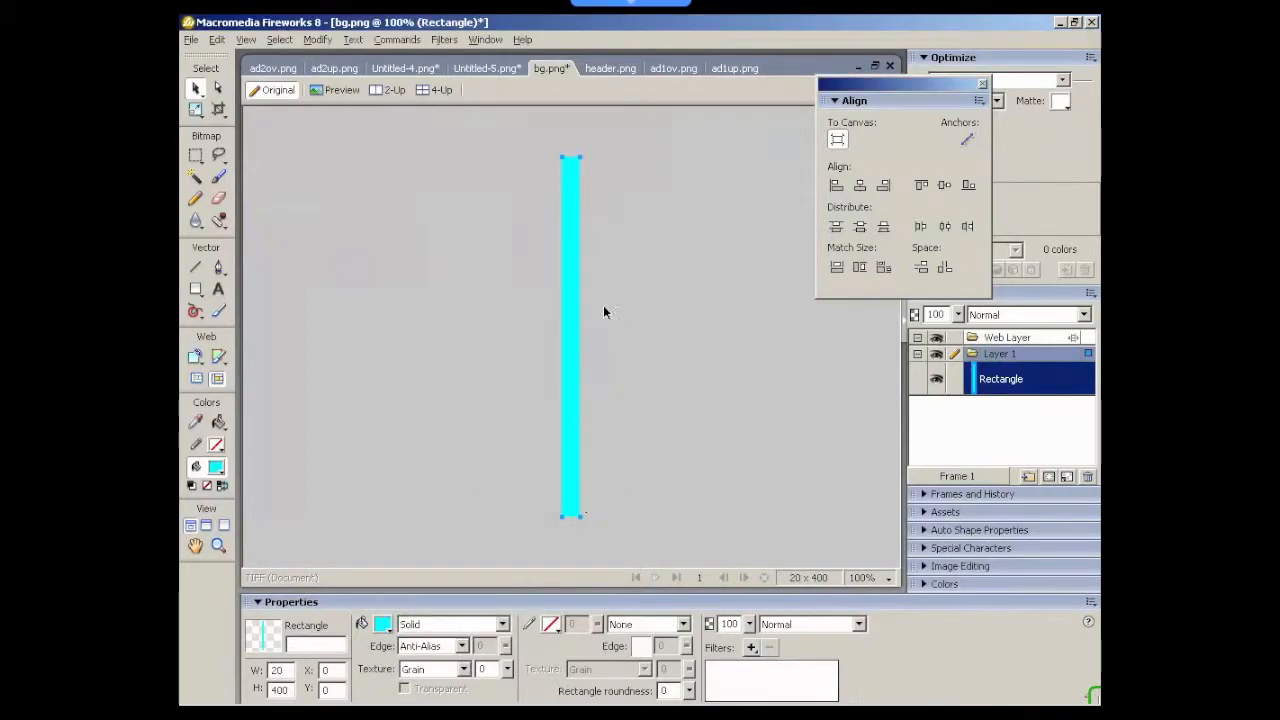
pyautogui.moveTo(638, 369)
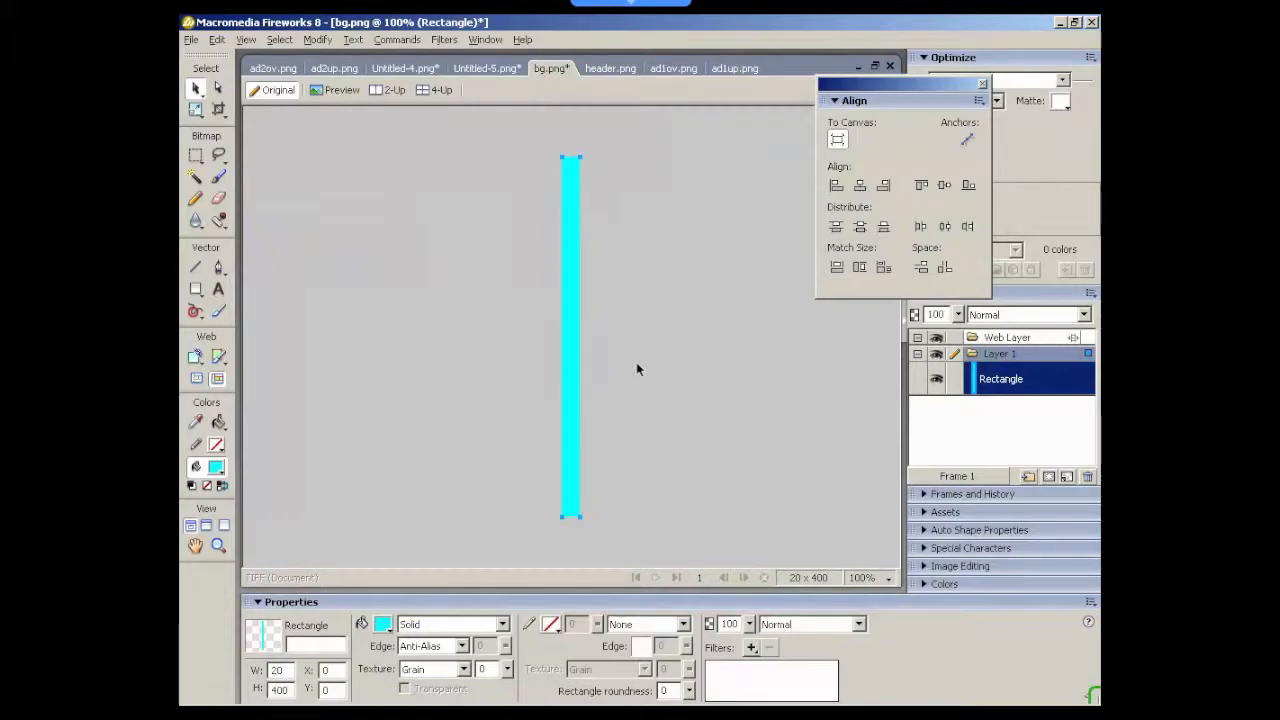
pyautogui.click(190, 39)
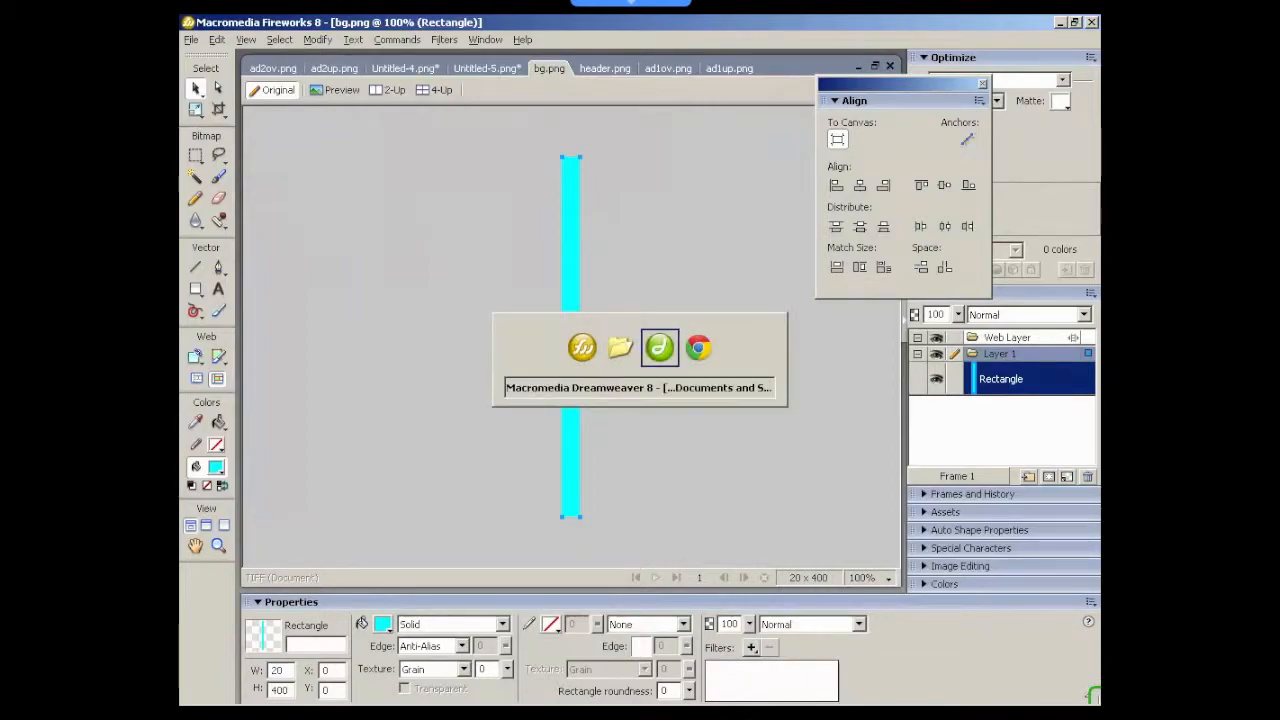
pyautogui.click(659, 347)
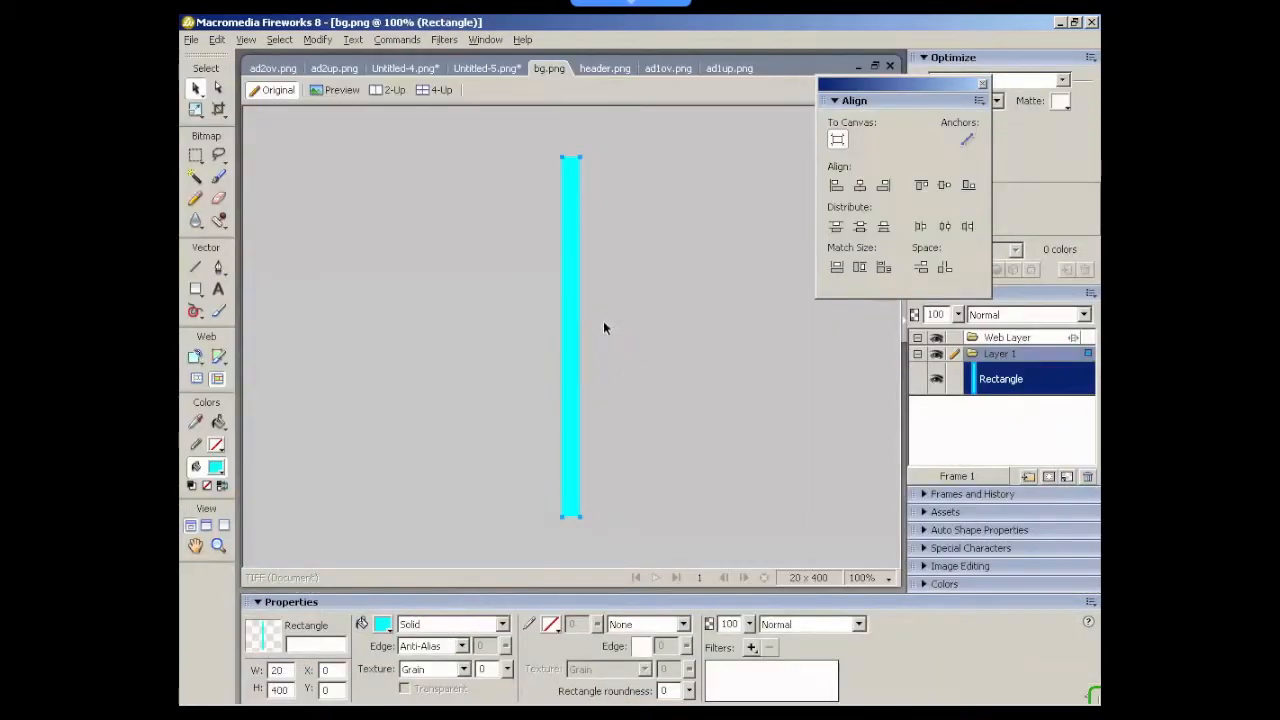
pyautogui.moveTo(724, 313)
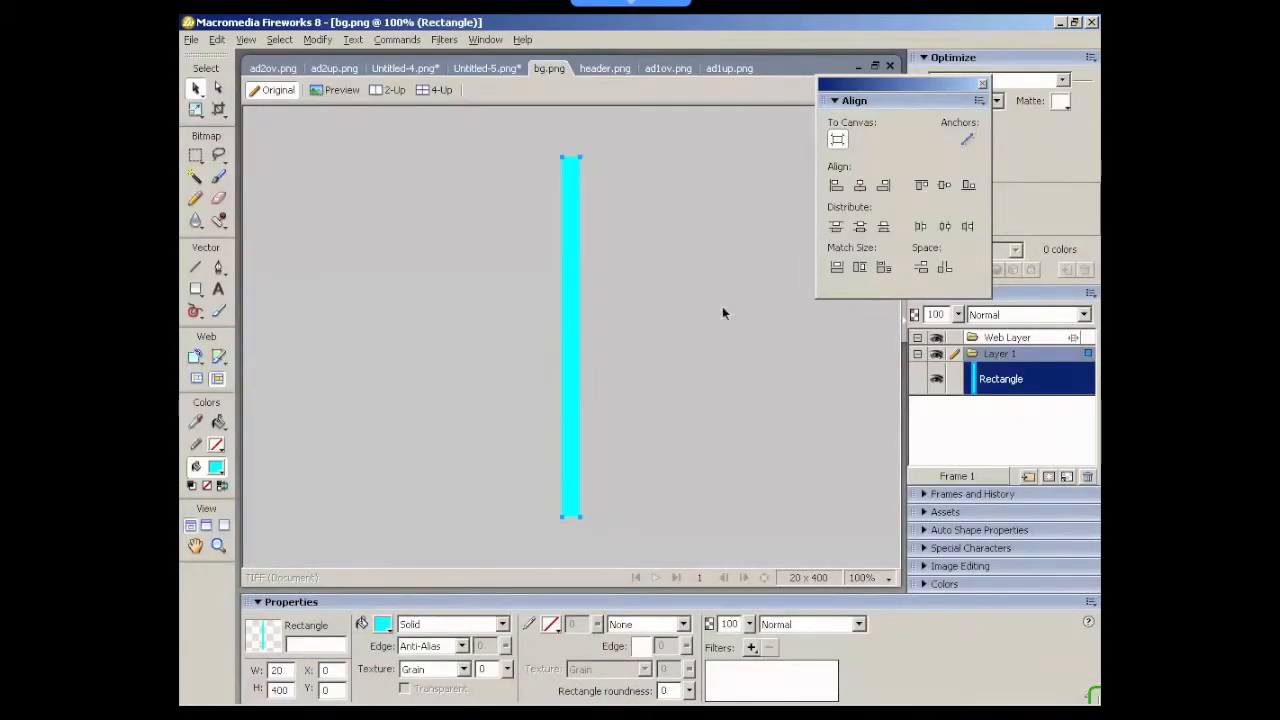
pyautogui.moveTo(610, 377)
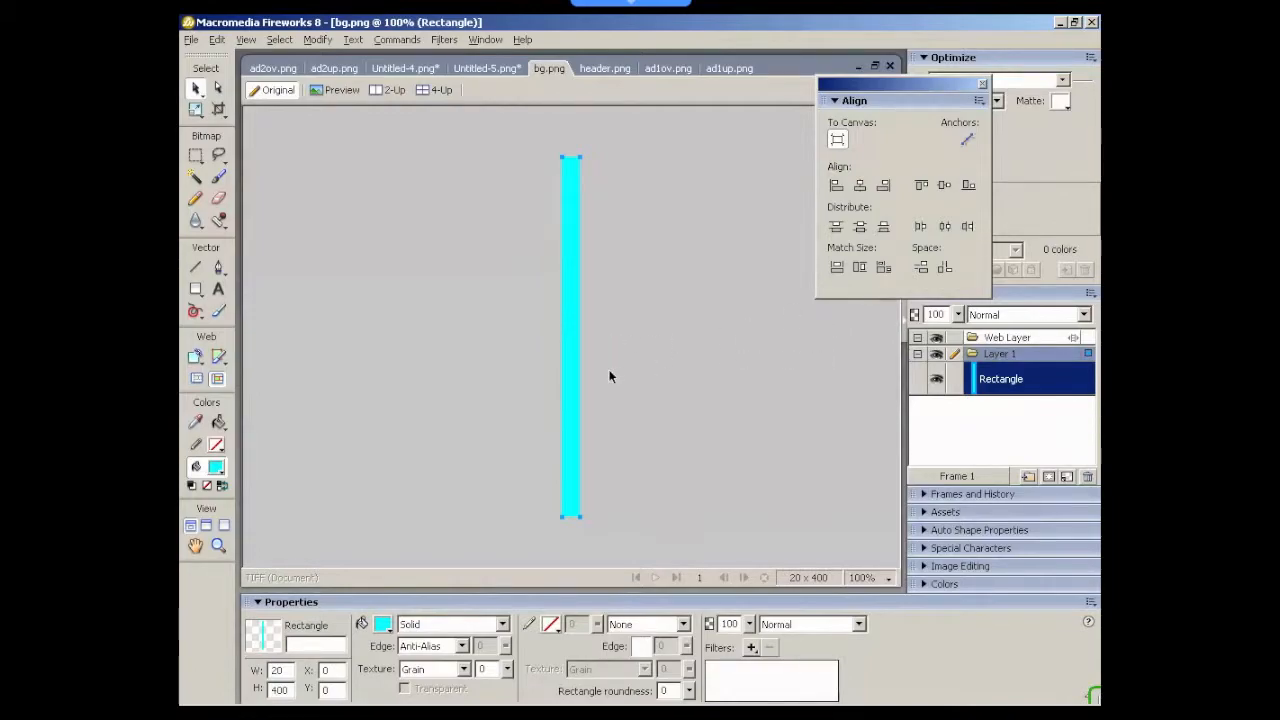
pyautogui.moveTo(587, 443)
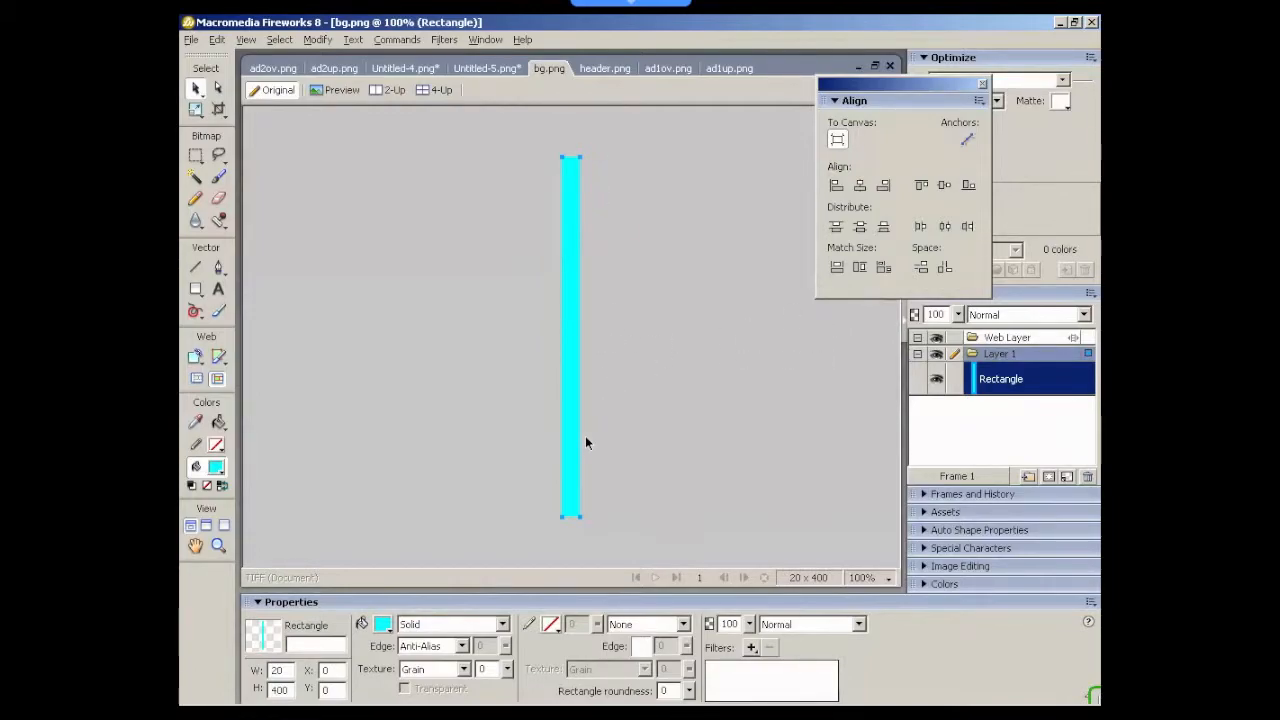
pyautogui.moveTo(613, 437)
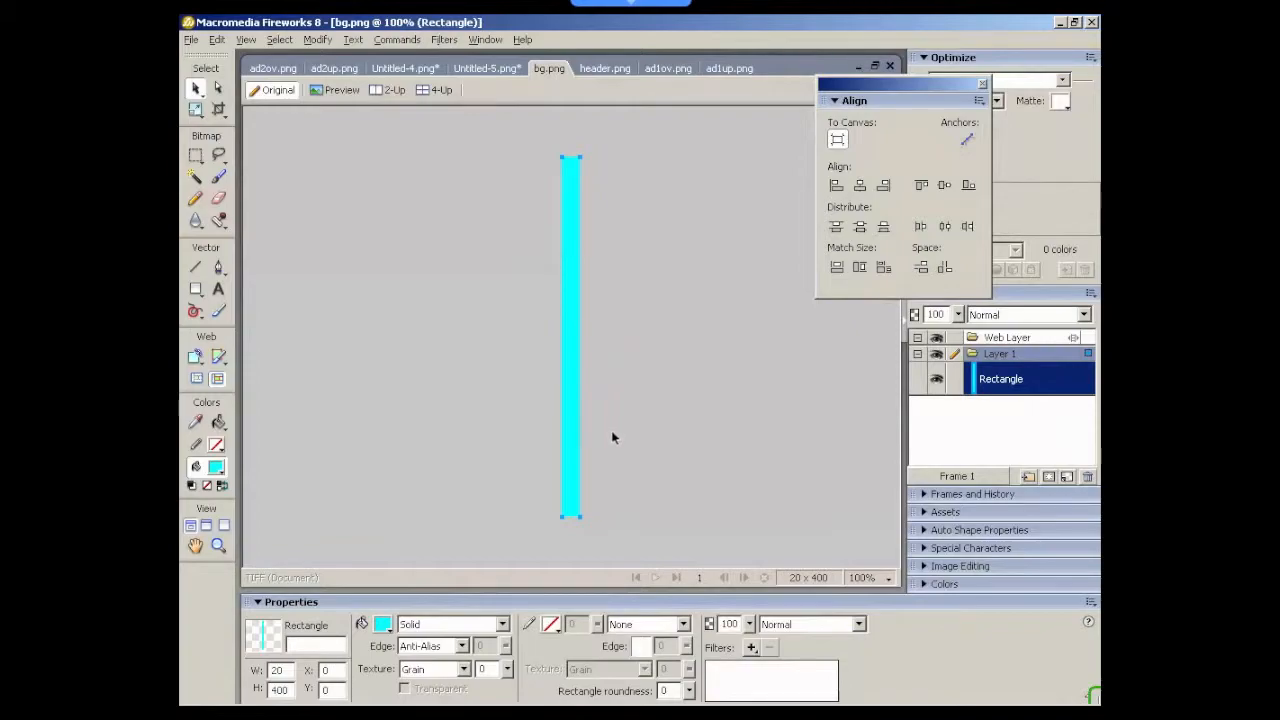
pyautogui.moveTo(575, 491)
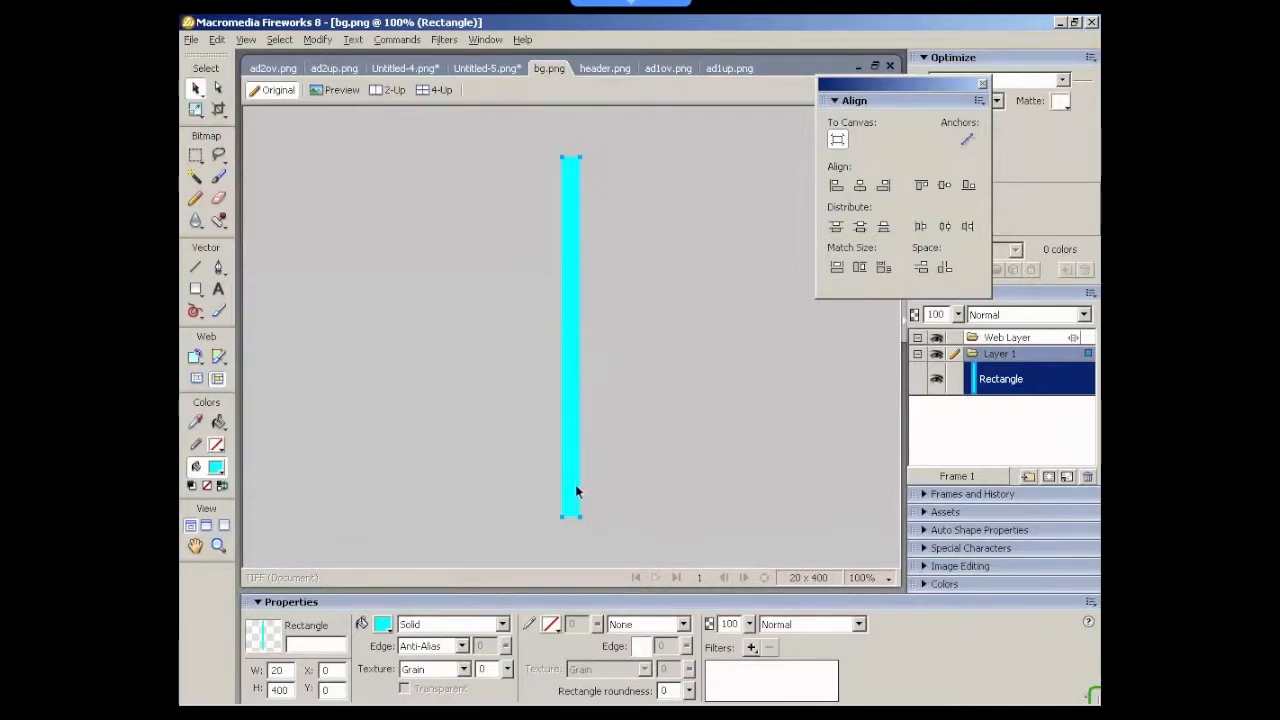
pyautogui.moveTo(597, 573)
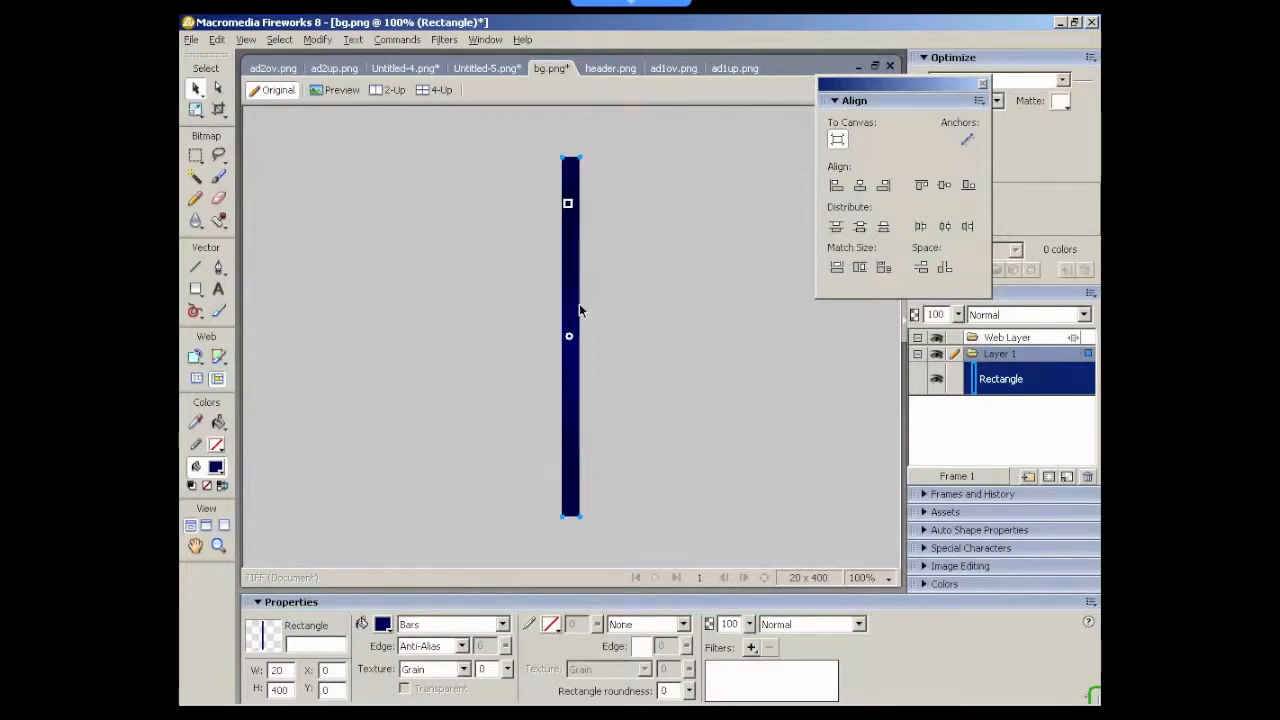
pyautogui.moveTo(622, 318)
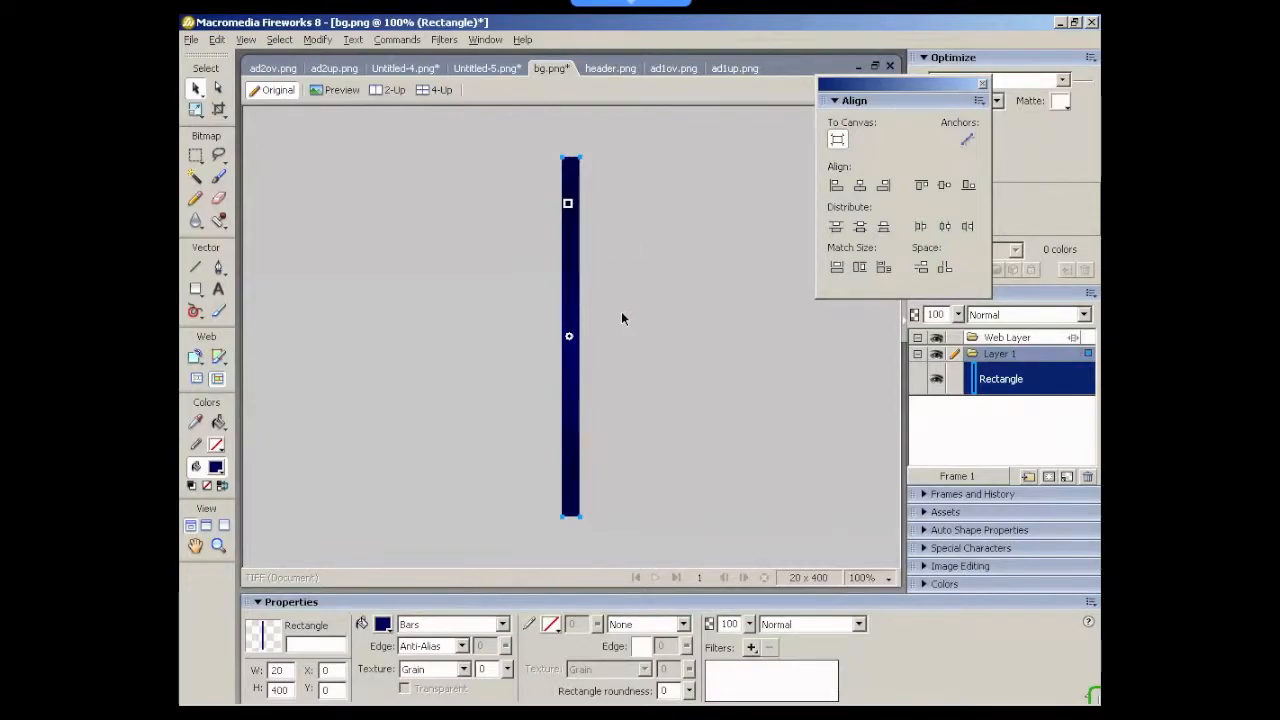
pyautogui.moveTo(615, 275)
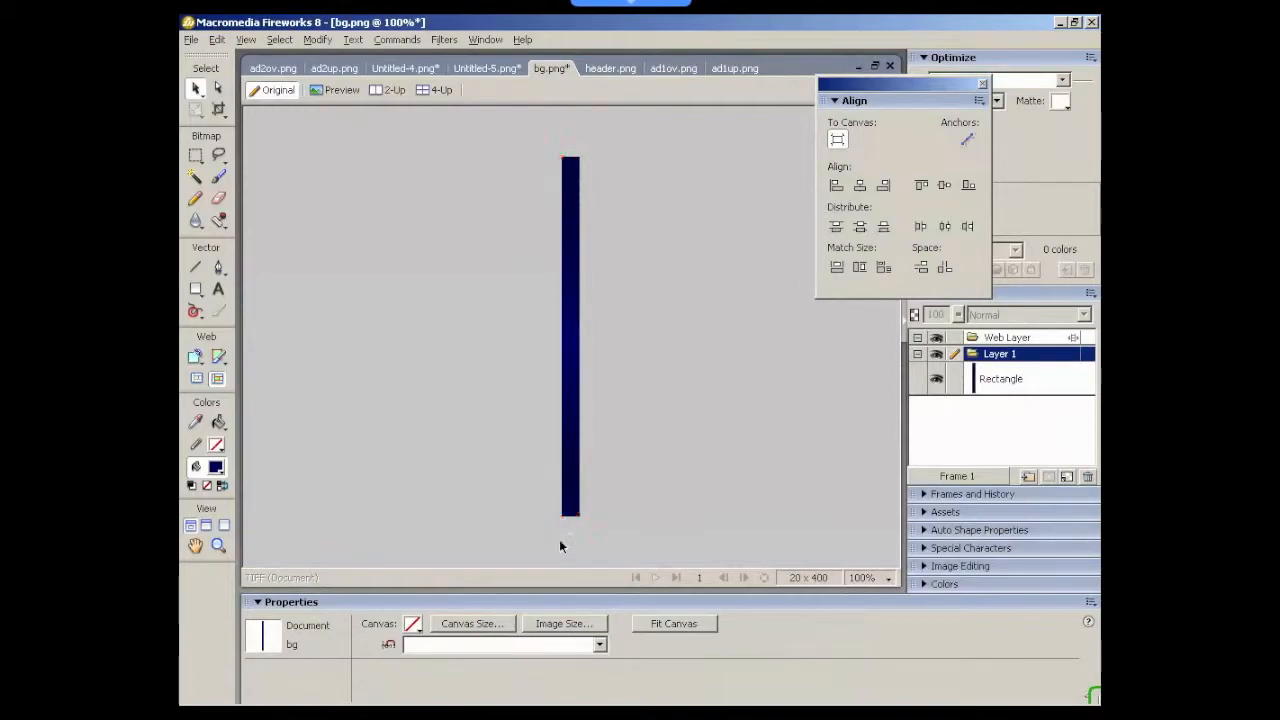
pyautogui.moveTo(688, 440)
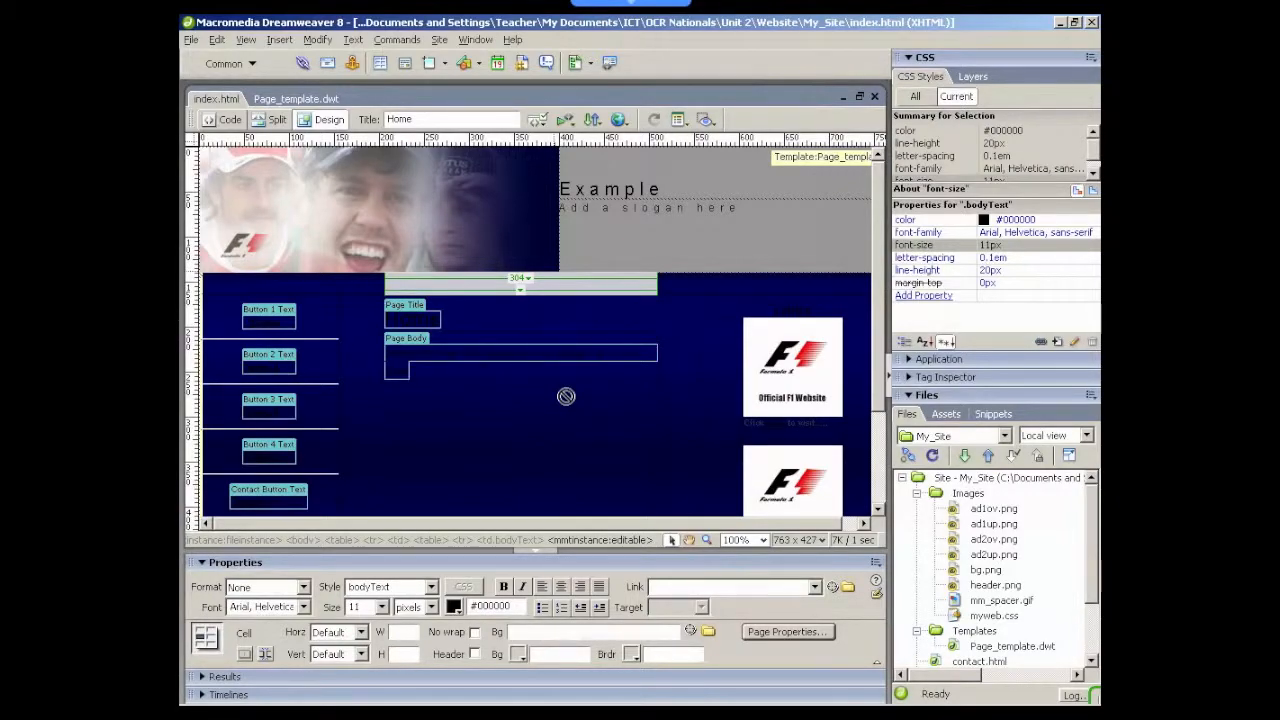
# Show index.html in Design view with the dark blue bg.png background behind the layout
pyautogui.click(500, 352)
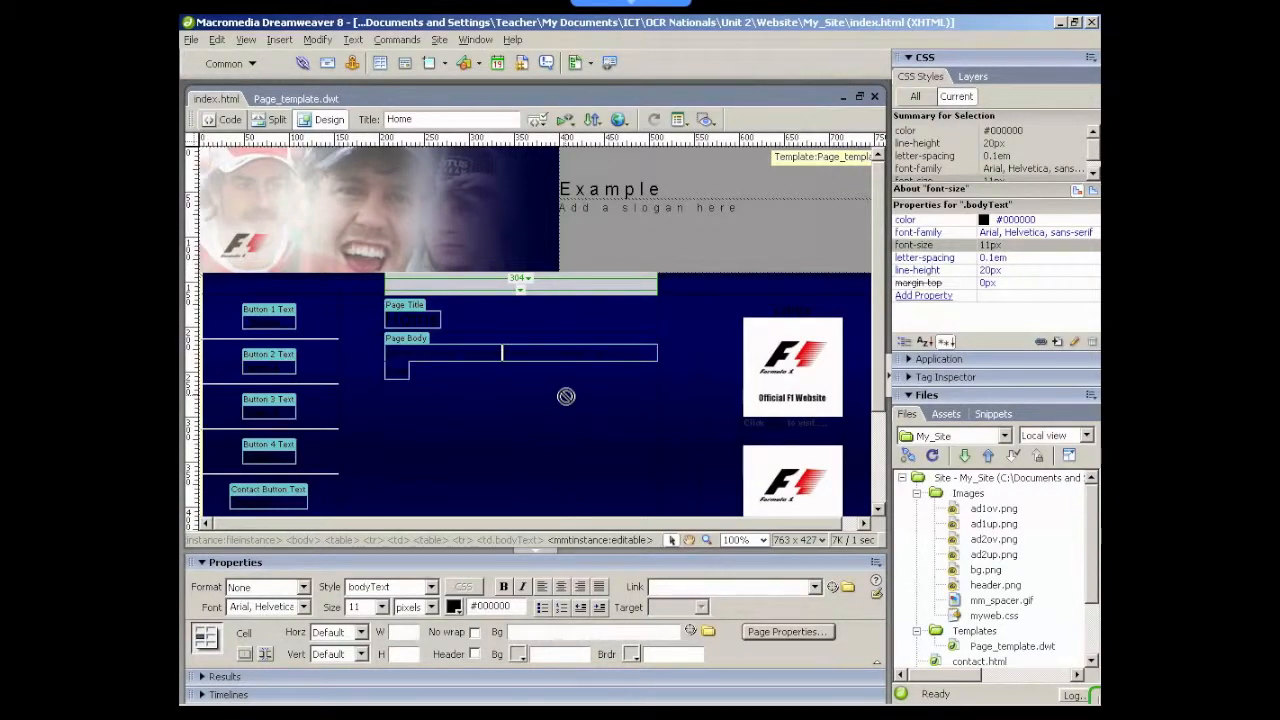